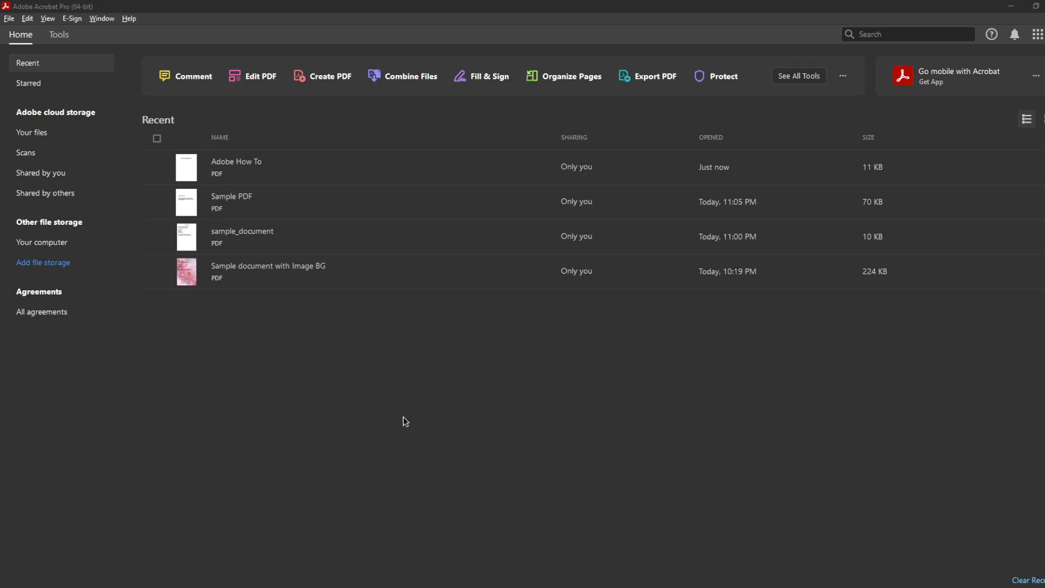
mouse_move(399, 445)
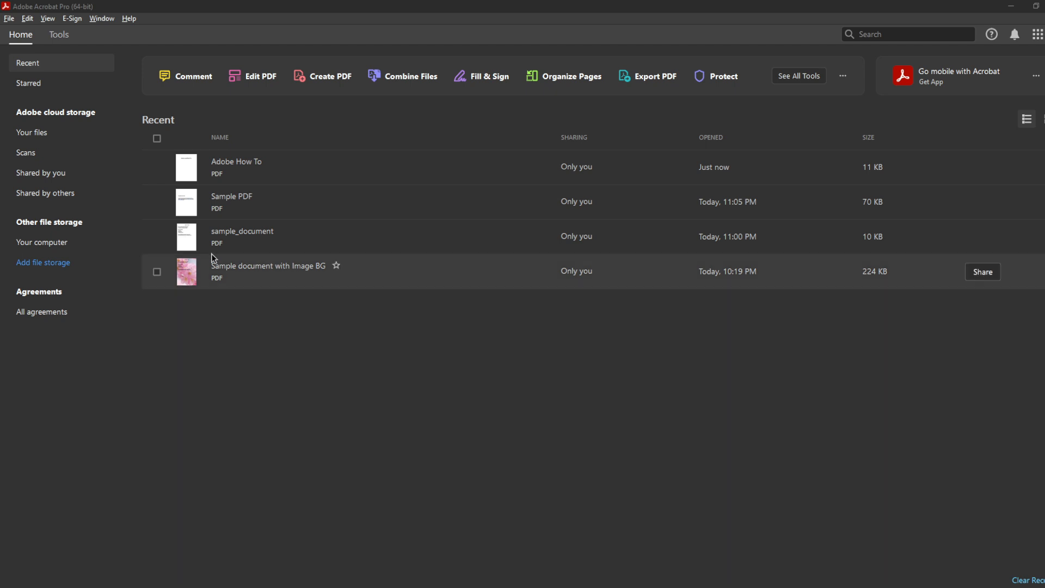
mouse_move(223, 10)
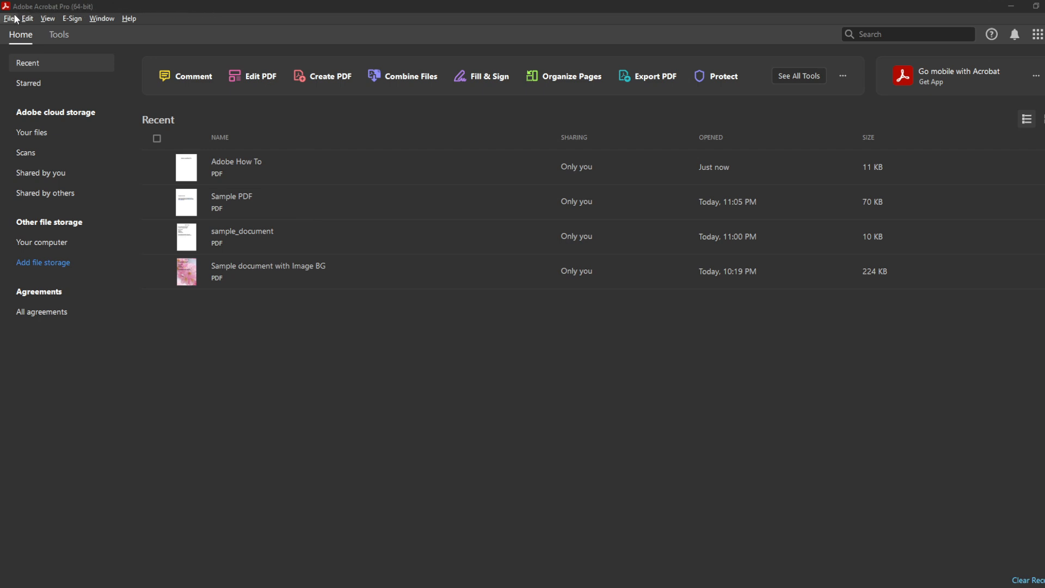
Open the Adobe How To PDF from the Recent files list.
click(27, 19)
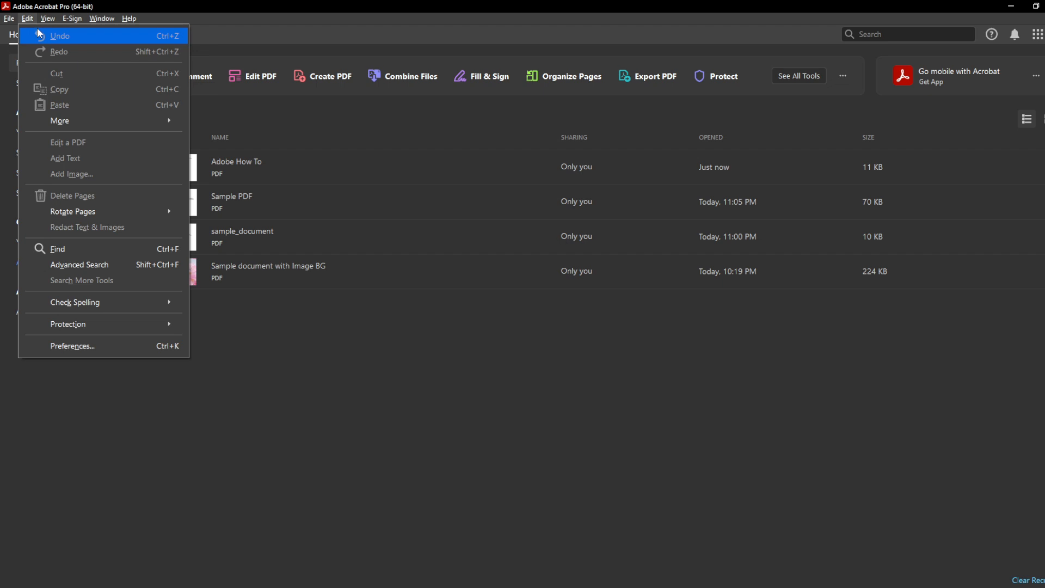
click(10, 19)
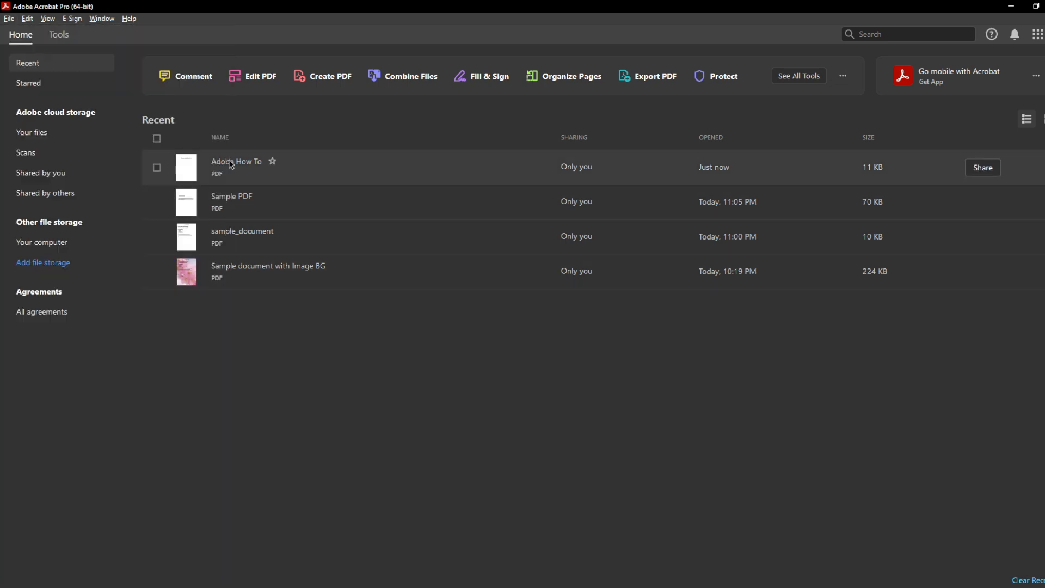
double_click(235, 161)
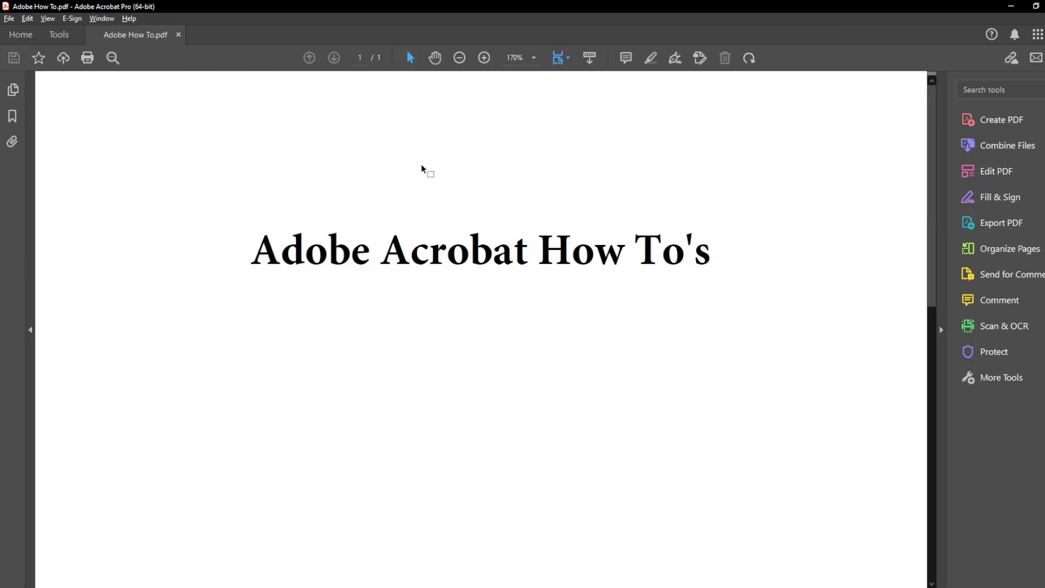
mouse_move(405, 147)
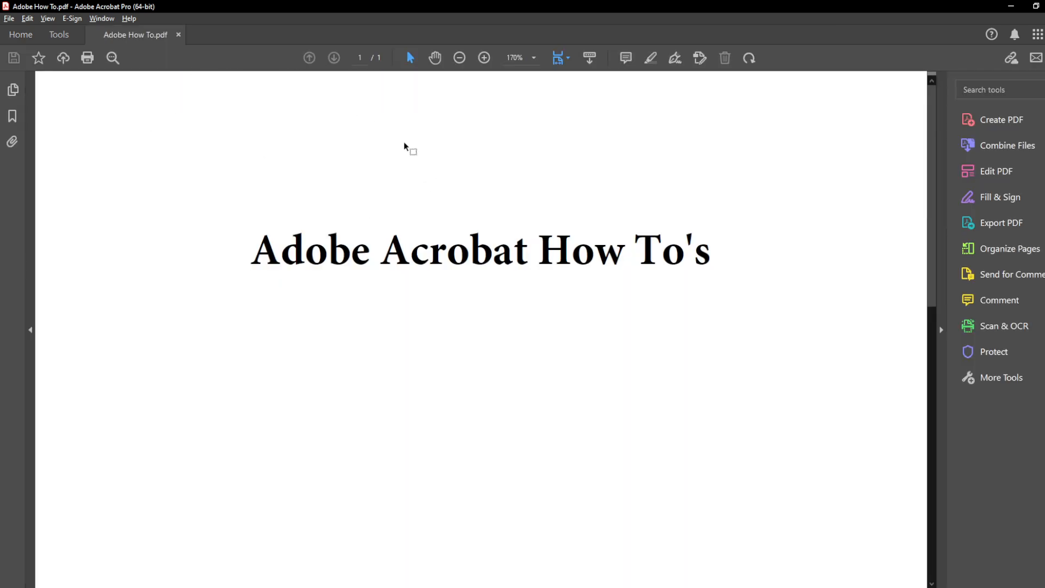
mouse_move(344, 126)
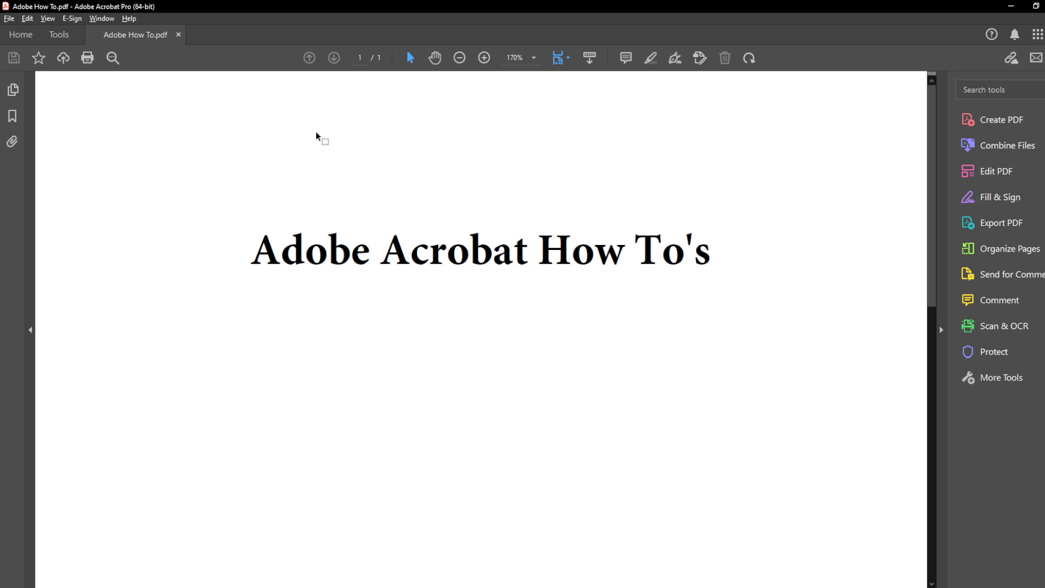
mouse_move(276, 150)
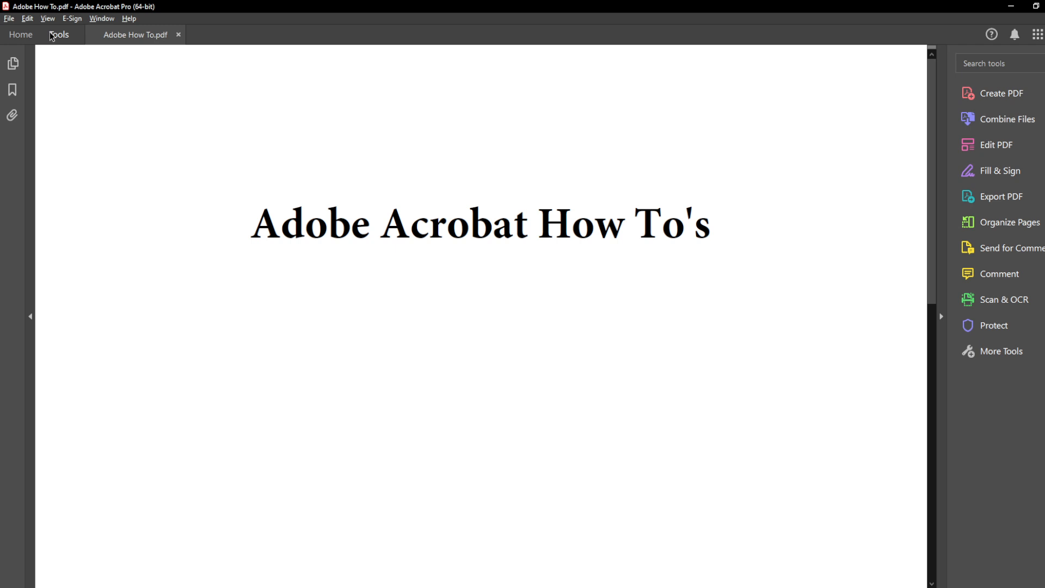
Reset the toolbars to default via View > Show/Hide > Toolbar Items.
click(47, 18)
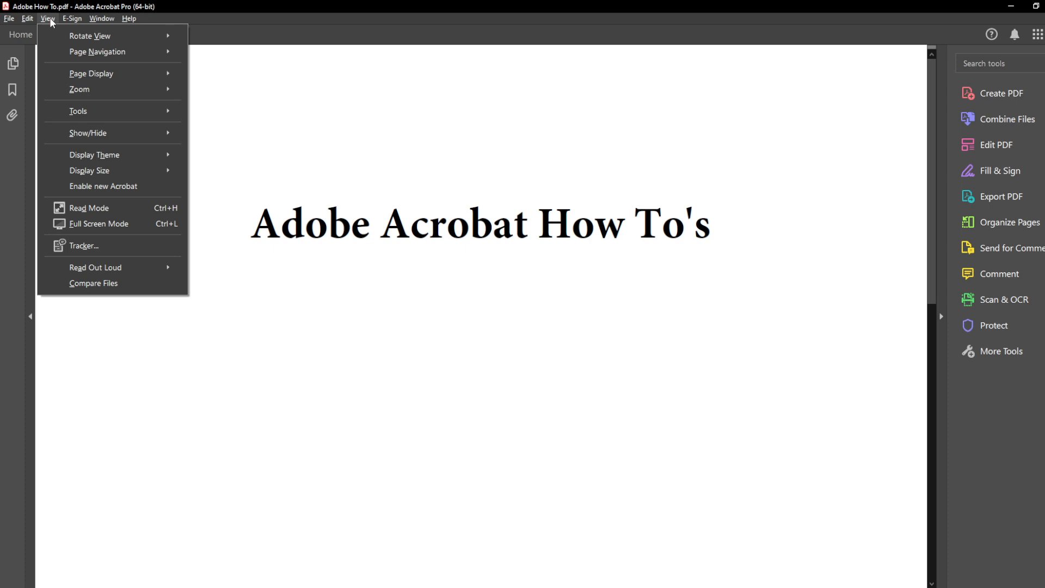
mouse_move(105, 138)
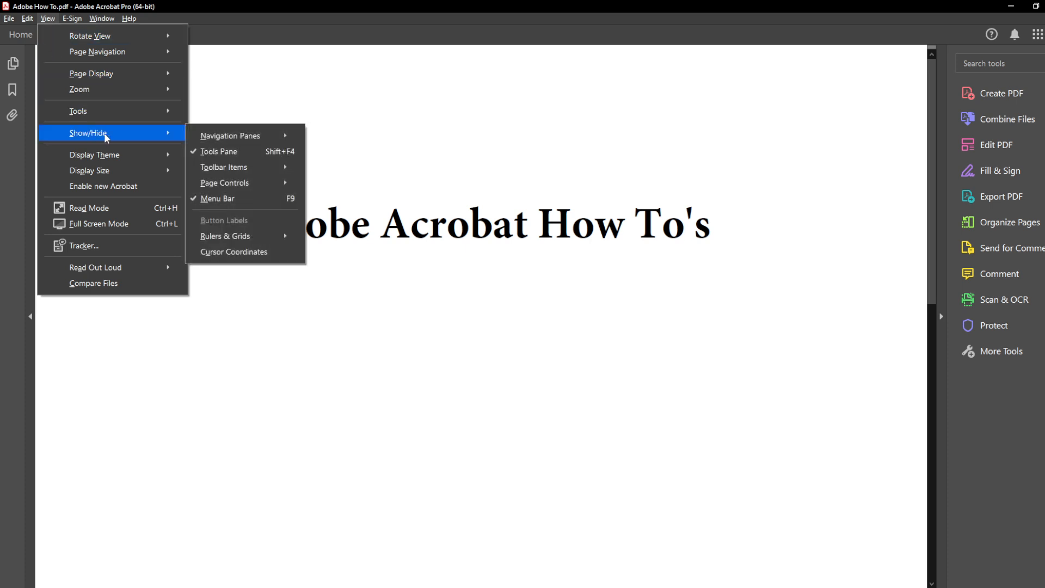
mouse_move(118, 138)
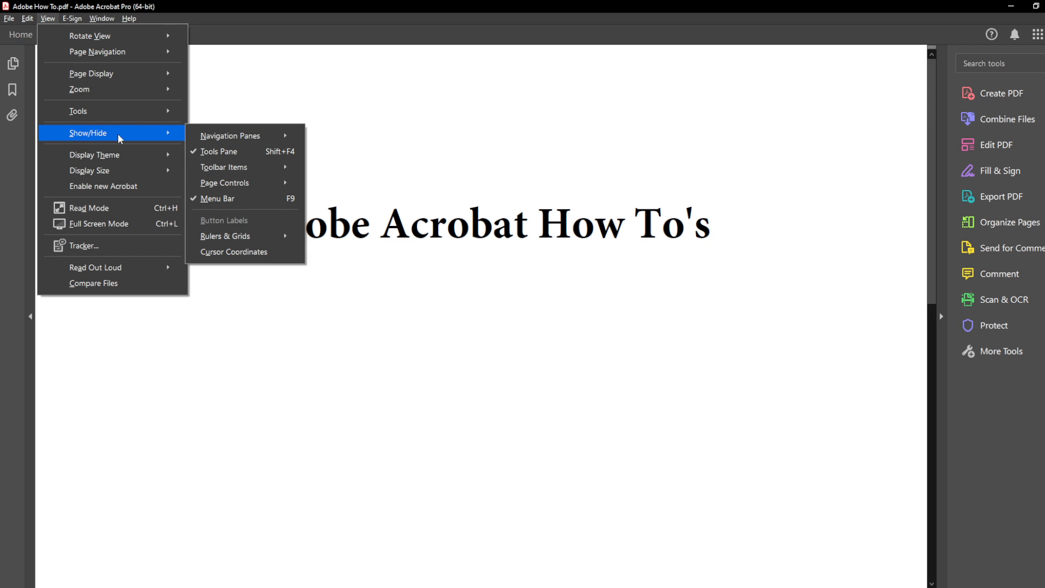
mouse_move(172, 141)
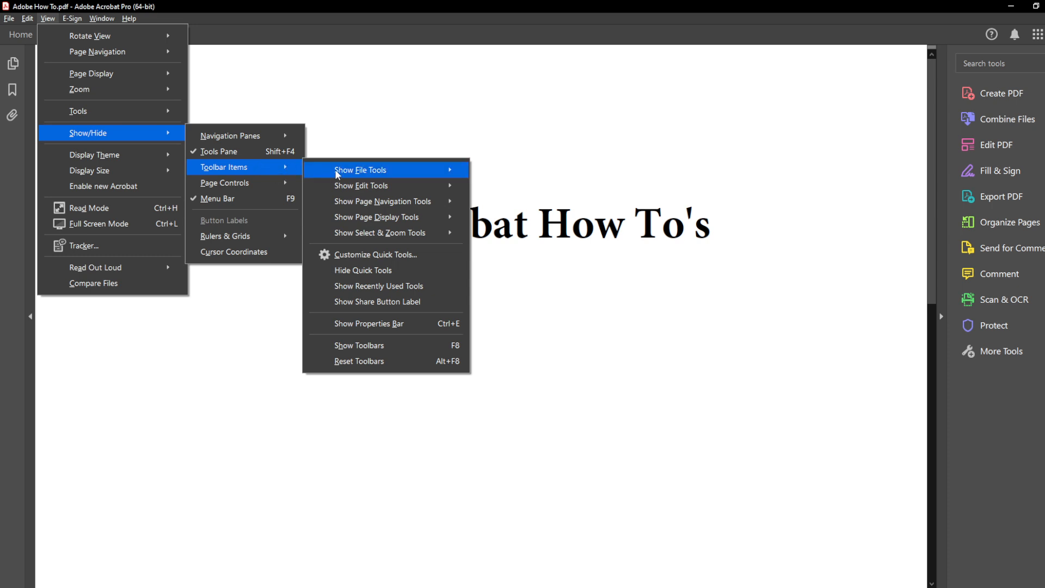
mouse_move(389, 364)
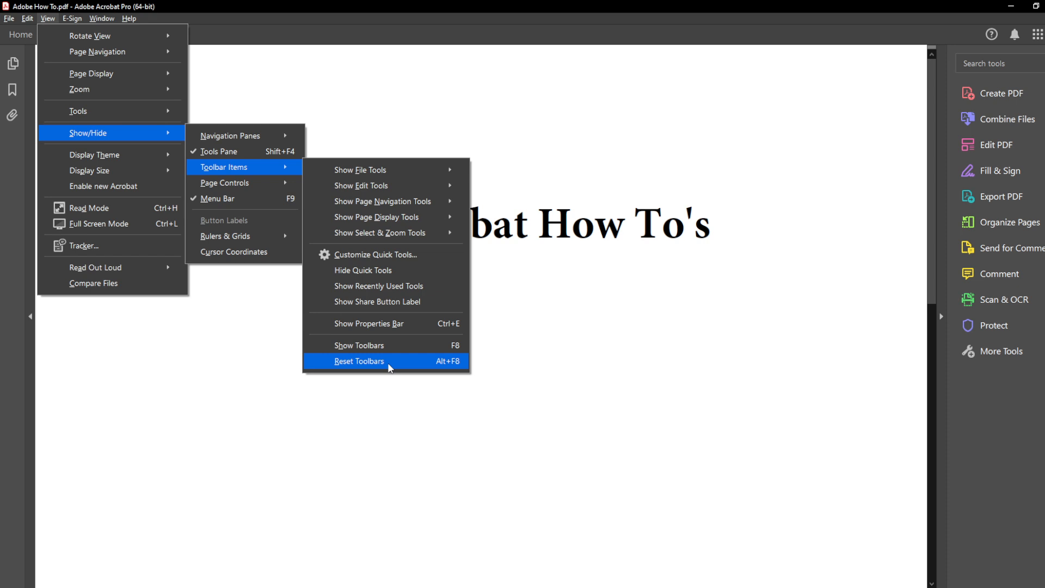
click(359, 360)
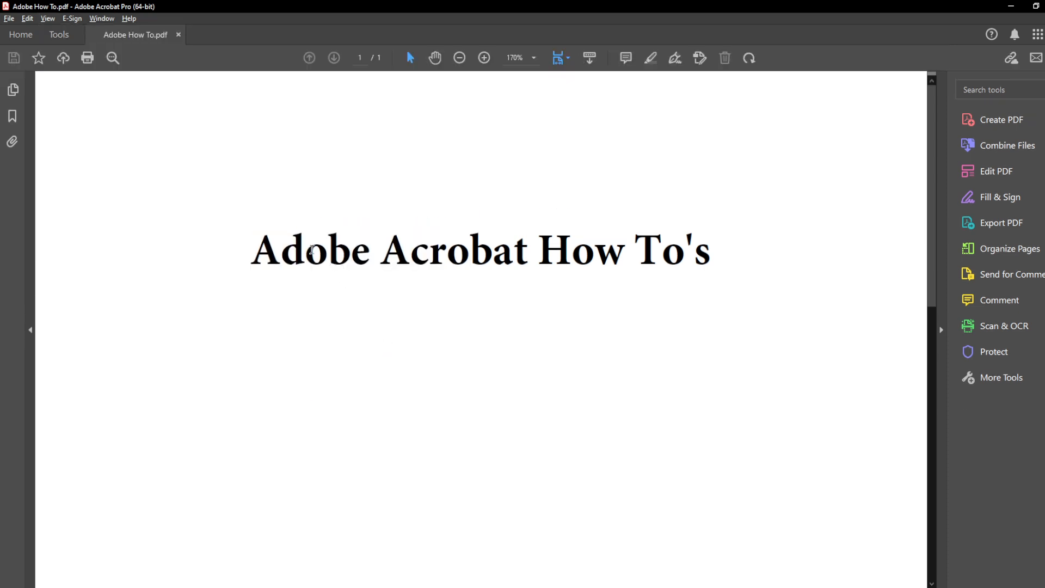
mouse_move(150, 107)
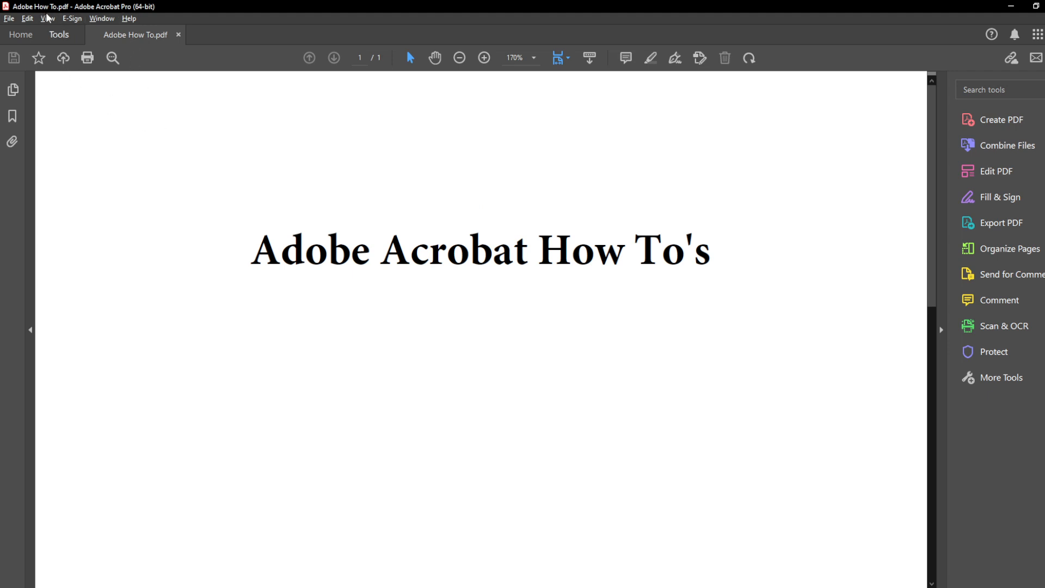
Hide the toolbars again via View > Show/Hide > Toolbar Items.
click(47, 19)
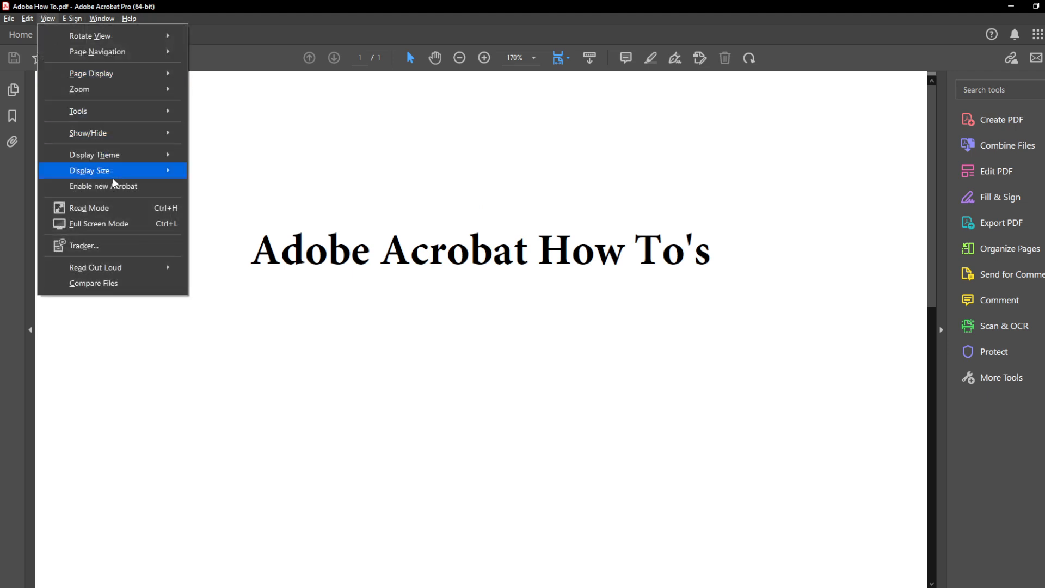
mouse_move(89, 133)
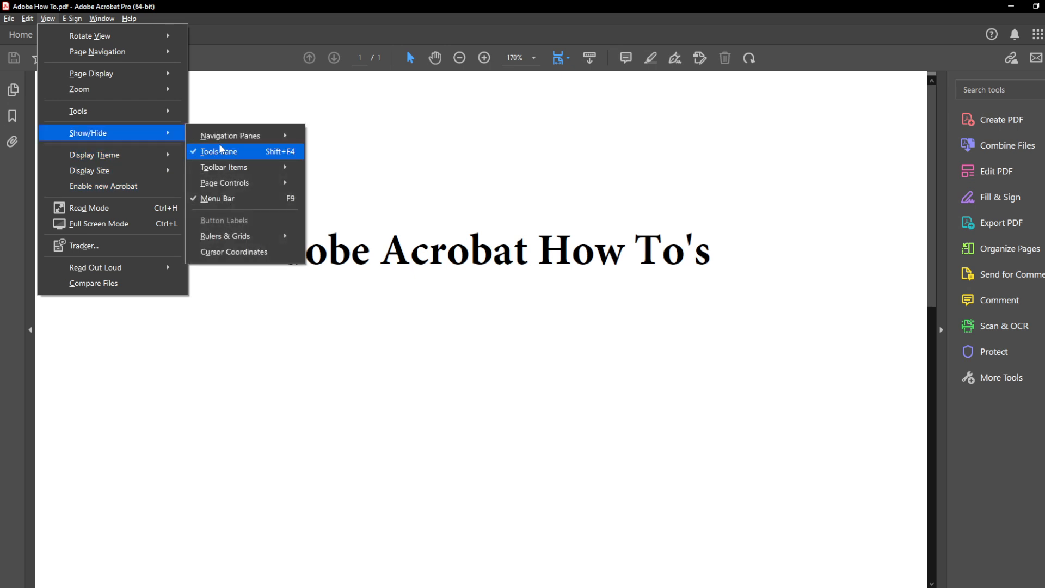
mouse_move(245, 167)
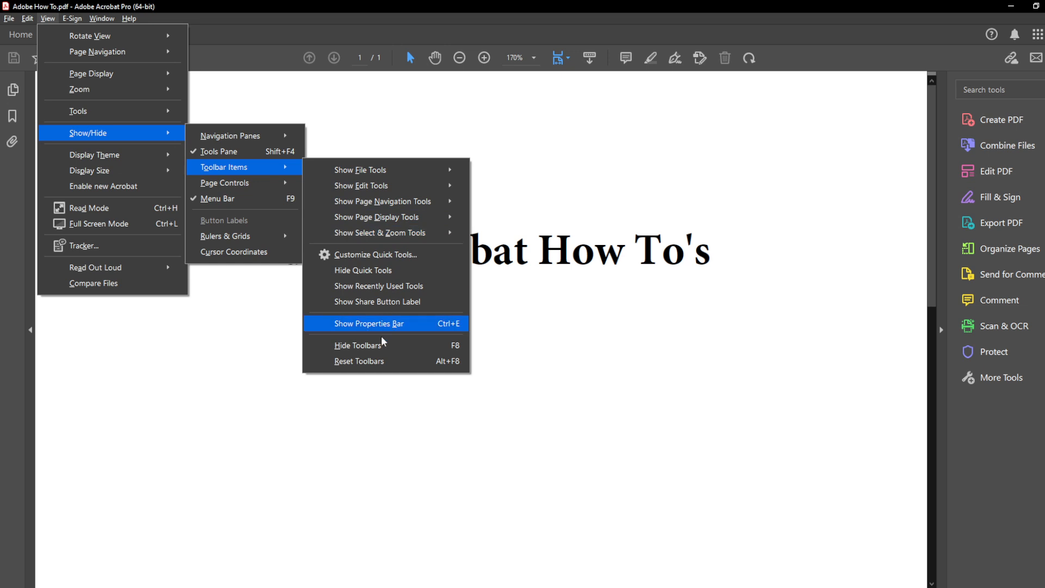
mouse_move(396, 349)
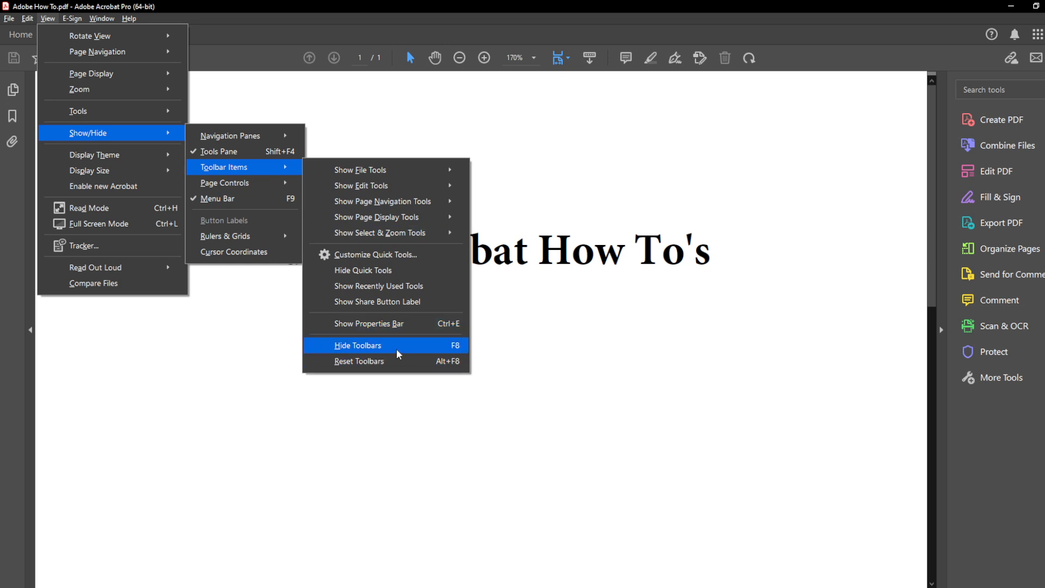
click(358, 345)
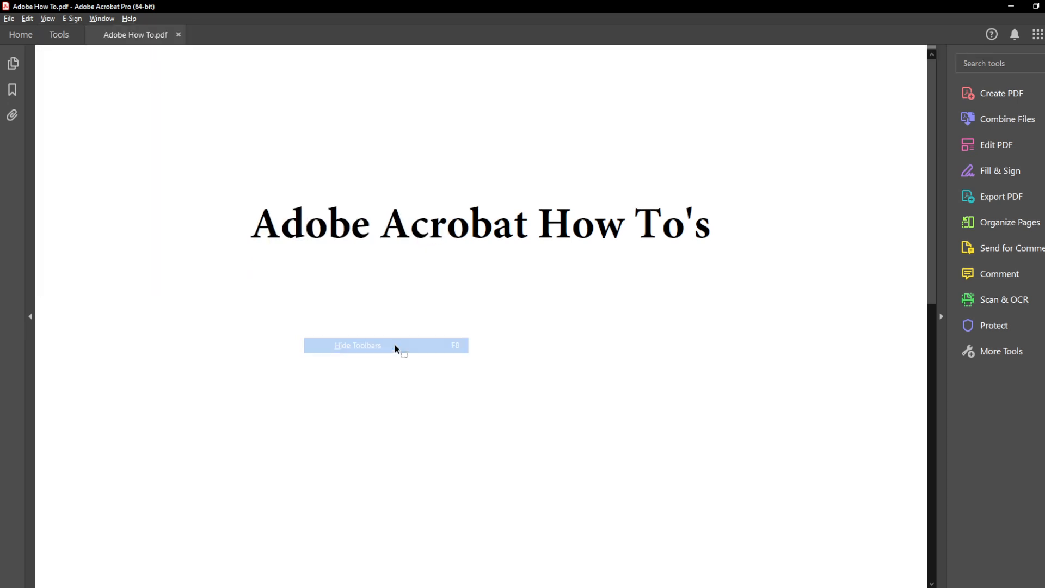
click(358, 345)
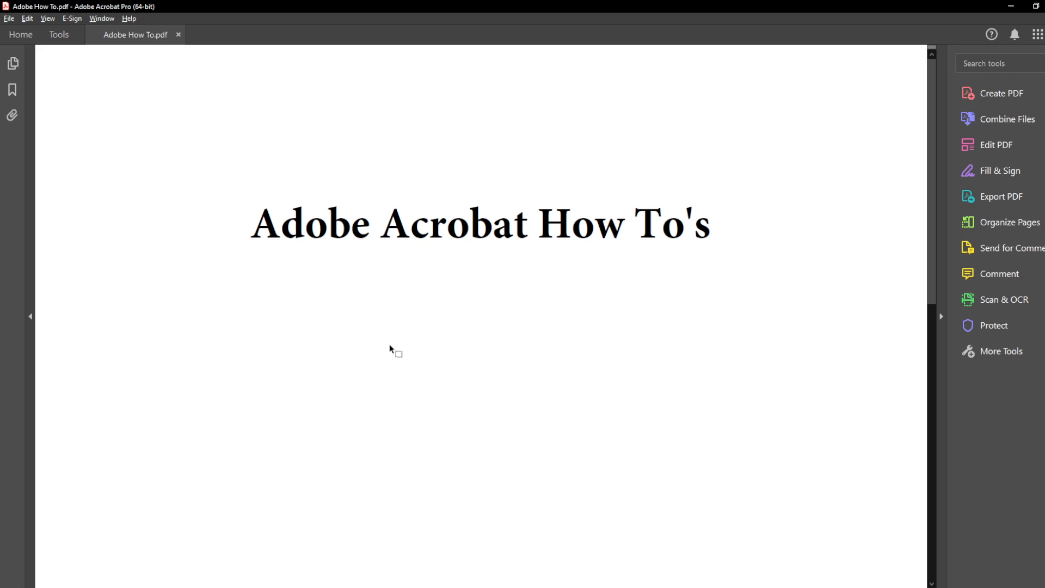
mouse_move(330, 371)
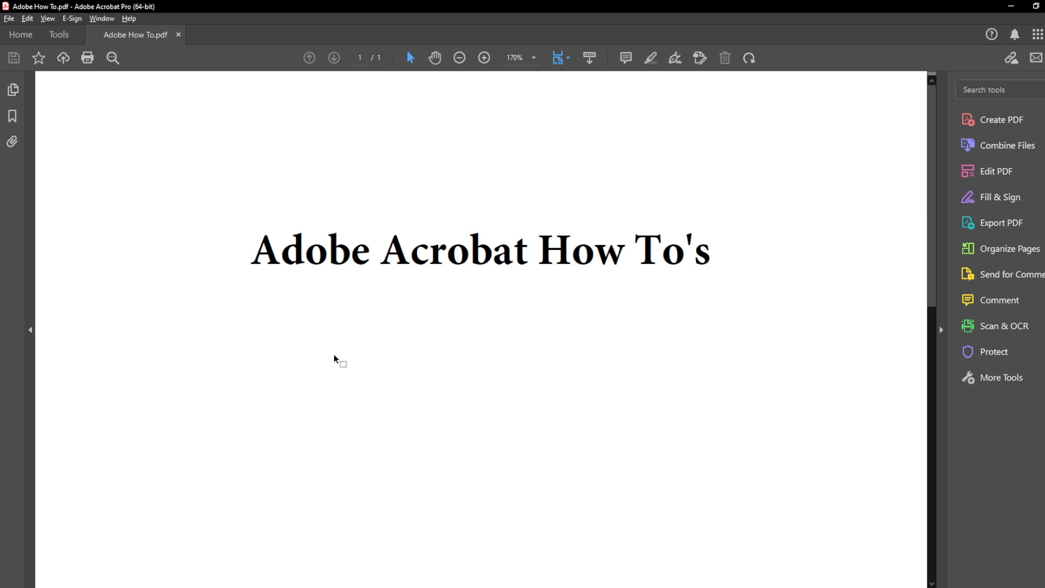
mouse_move(318, 363)
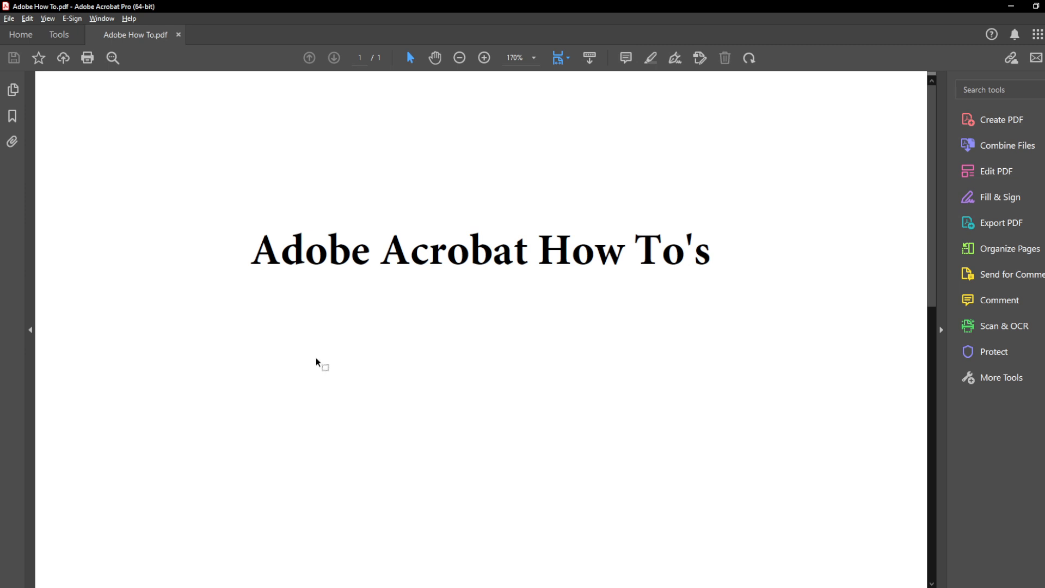
mouse_move(287, 347)
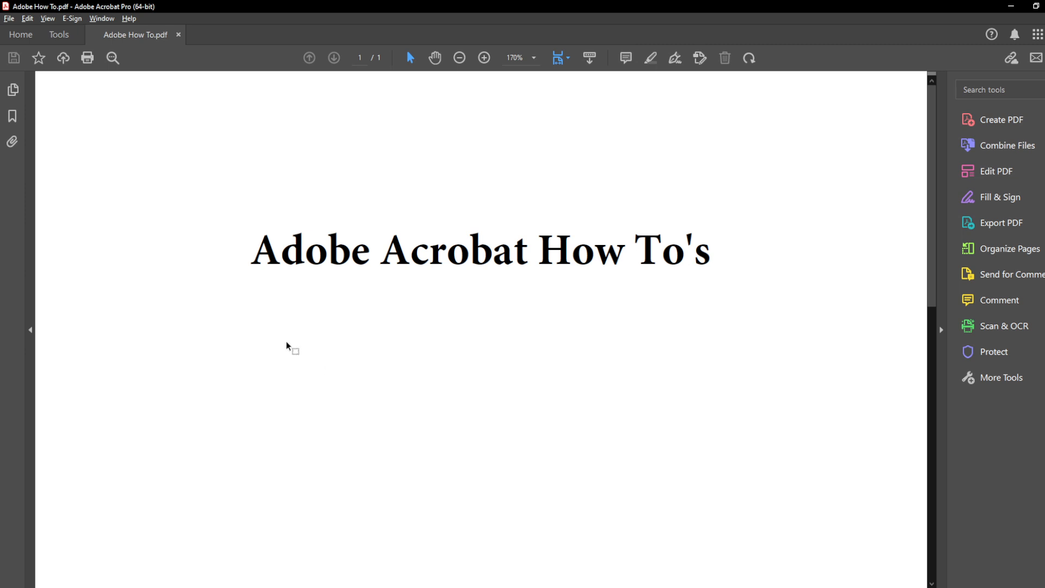
mouse_move(221, 343)
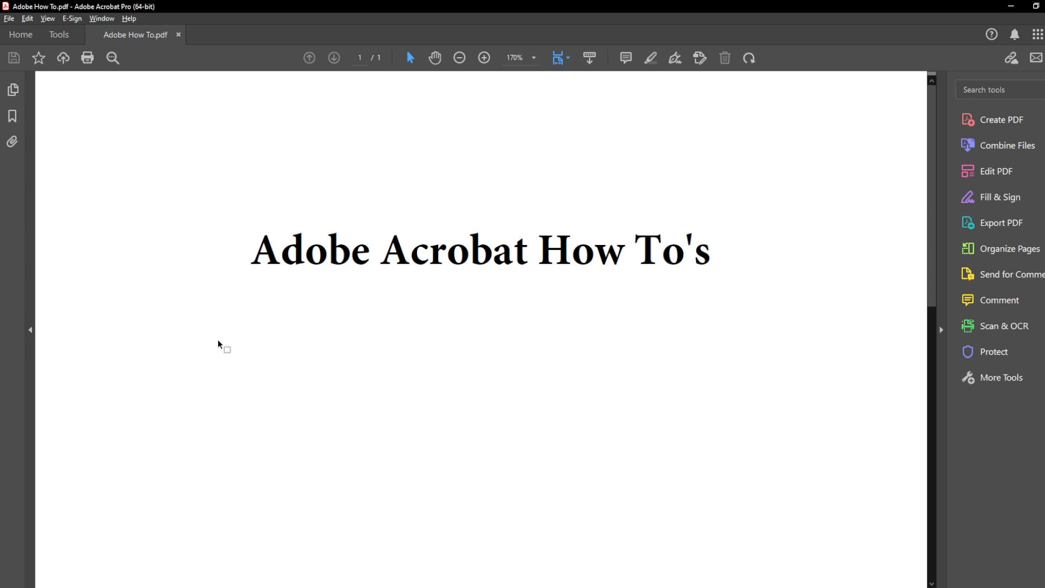